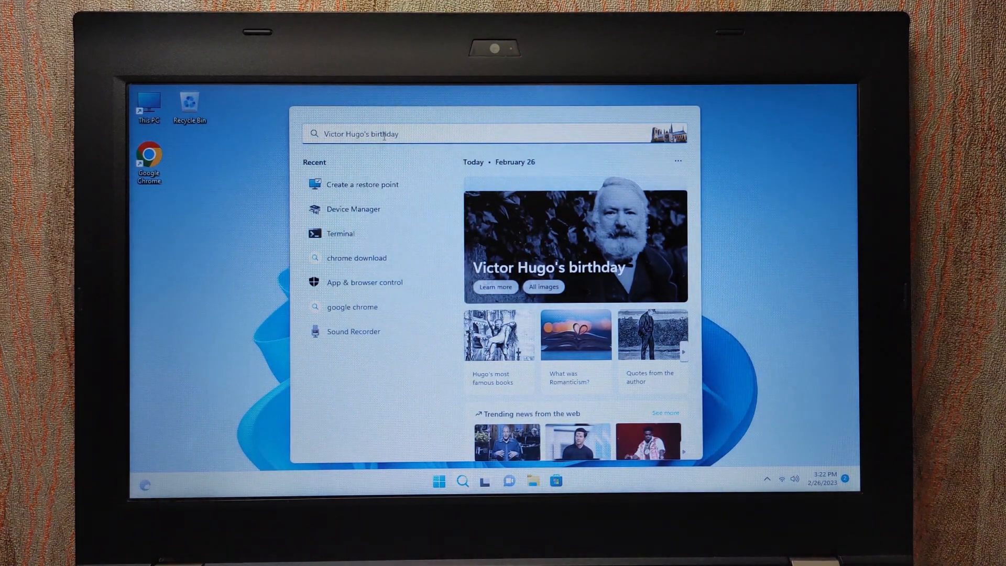
# Search the Start menu for 'device' to bring up Device Manager.
pyautogui.write('de')
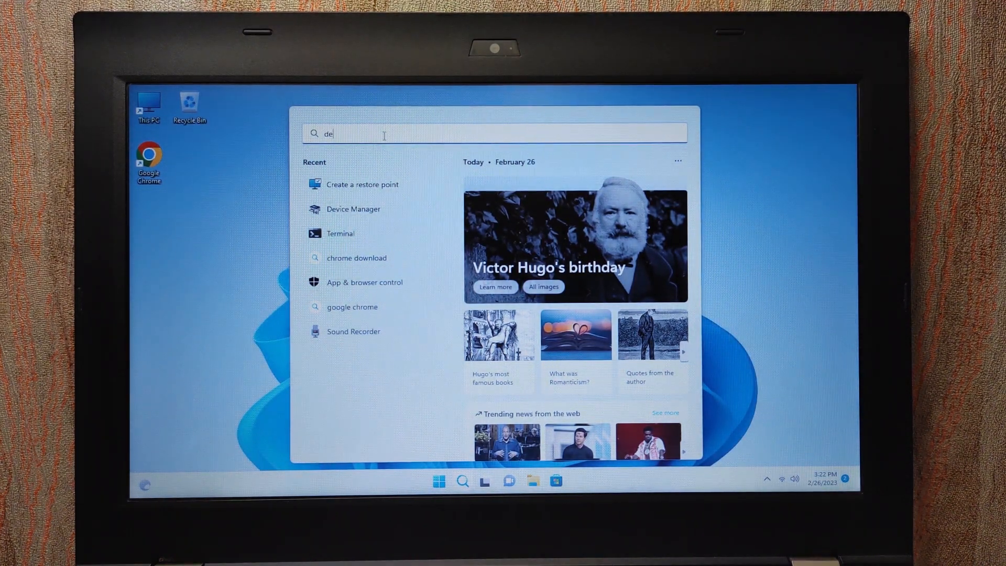
pyautogui.write('vice')
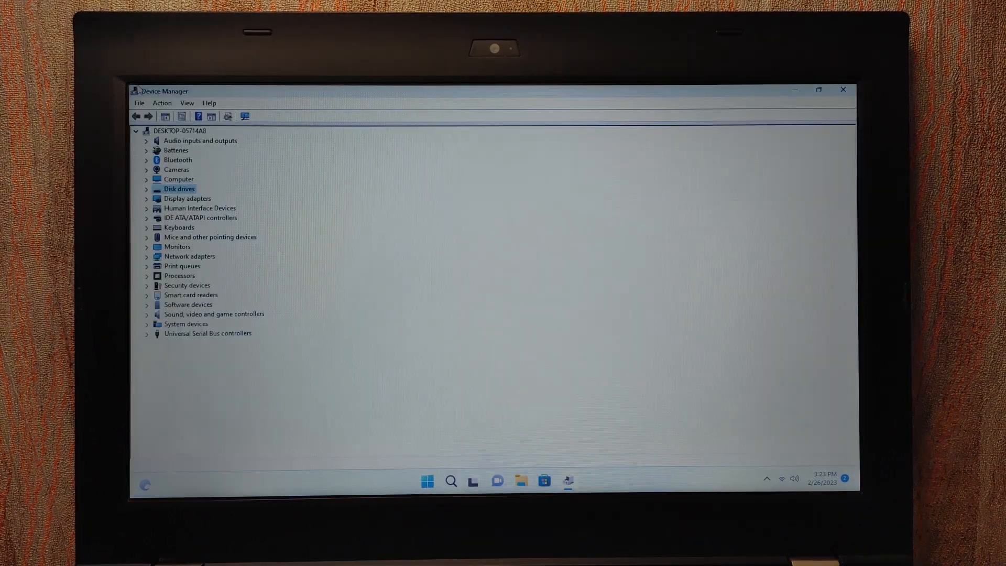
# Check the Audio inputs and outputs and Computer categories for driver warnings, then close Device Manager.
pyautogui.click(200, 140)
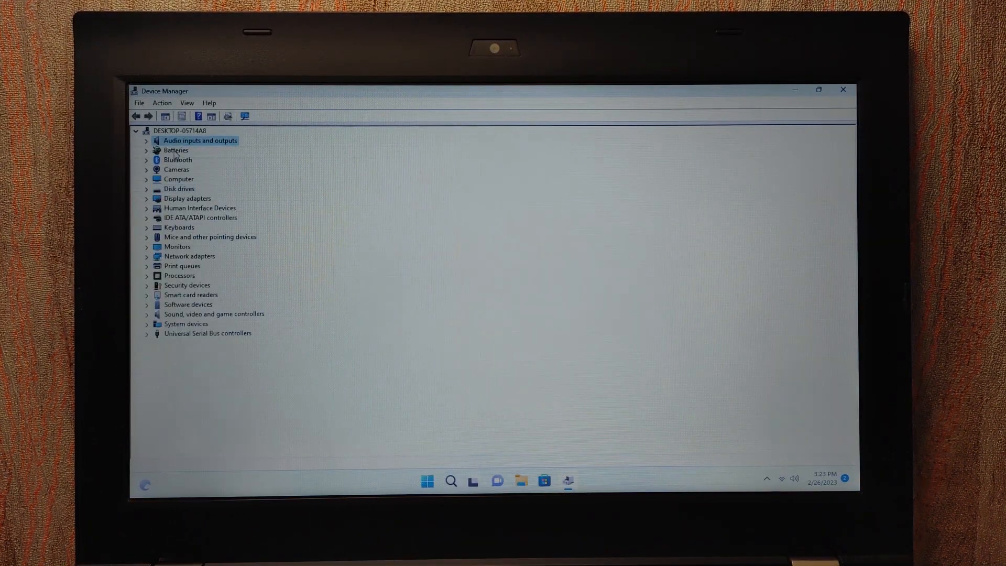
pyautogui.click(178, 179)
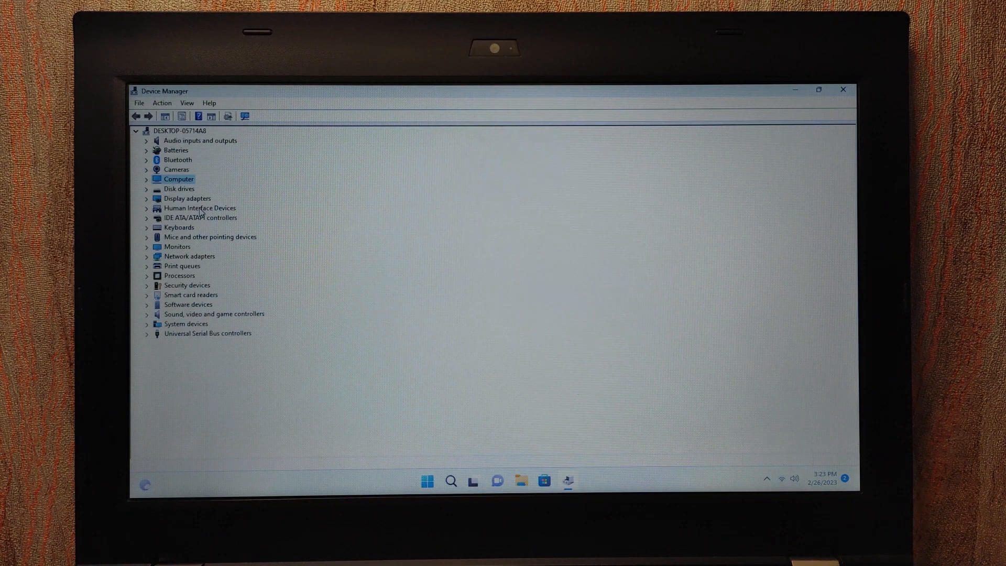
pyautogui.moveTo(201, 214)
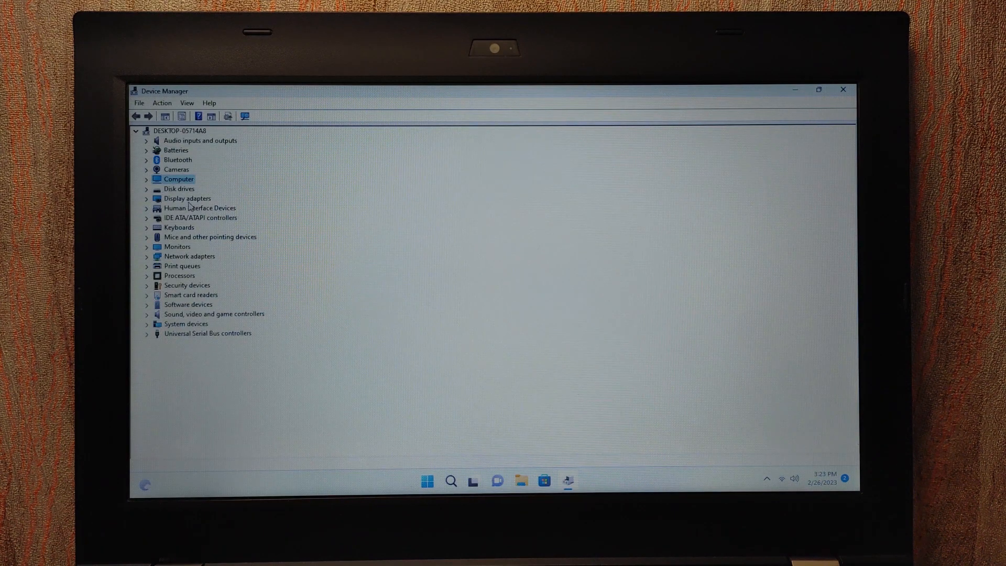
pyautogui.moveTo(675, 196)
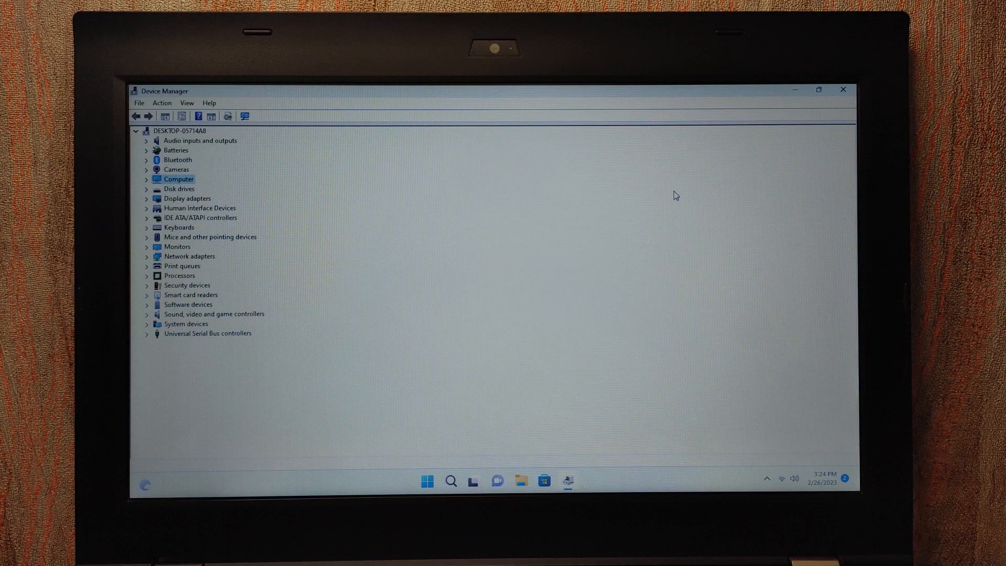
pyautogui.click(842, 89)
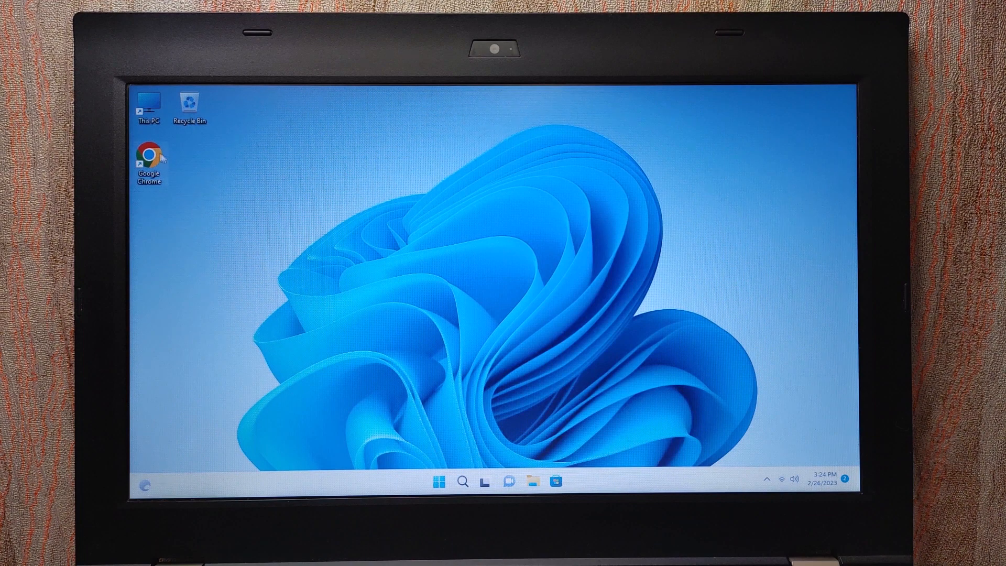
pyautogui.moveTo(148, 154)
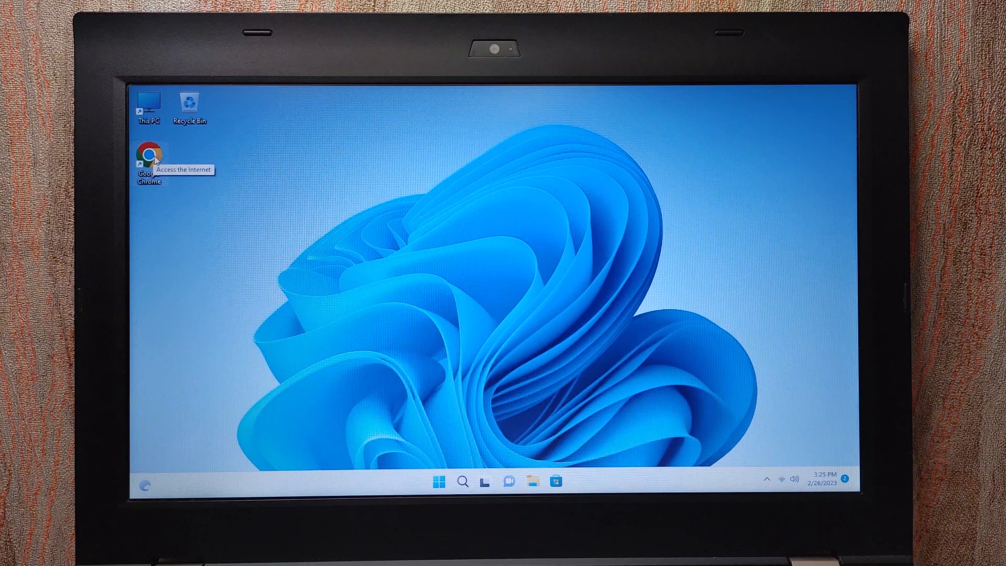
pyautogui.doubleClick(148, 155)
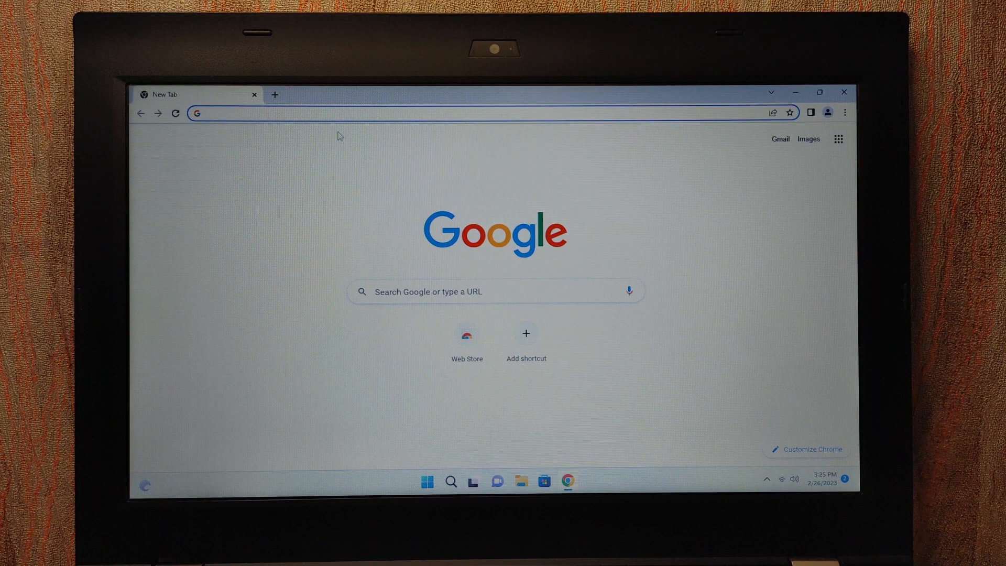
pyautogui.moveTo(351, 169)
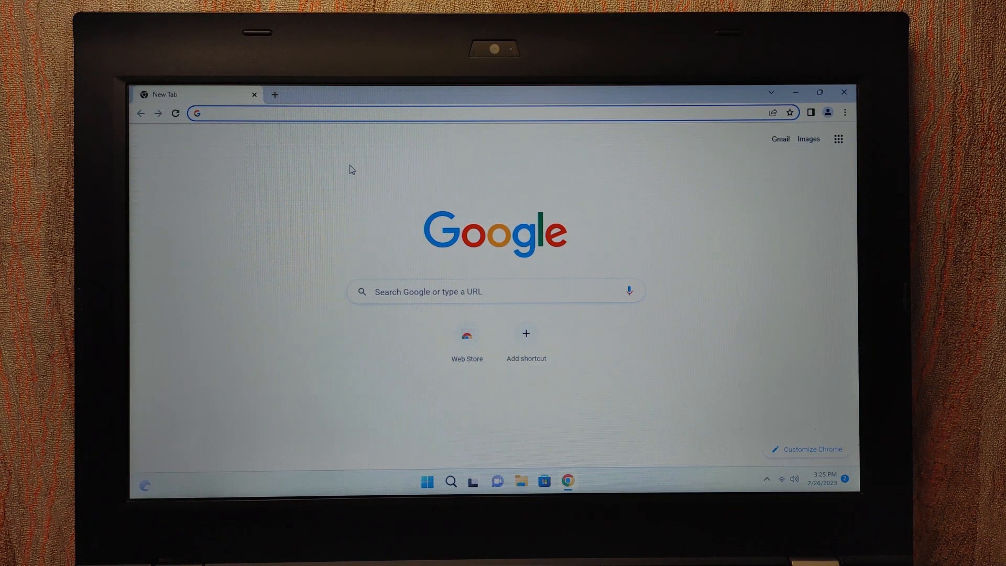
pyautogui.moveTo(269, 153)
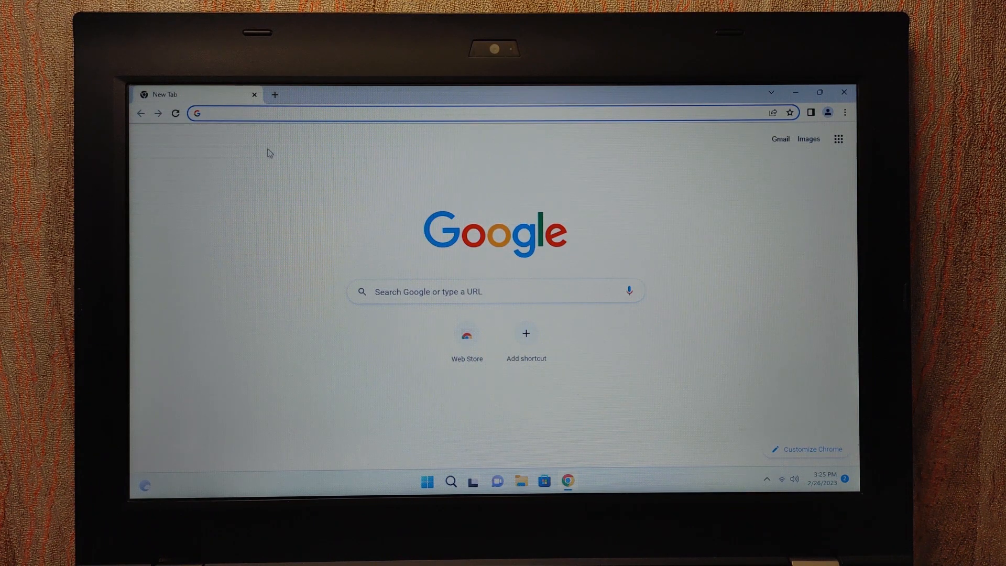
pyautogui.moveTo(406, 206)
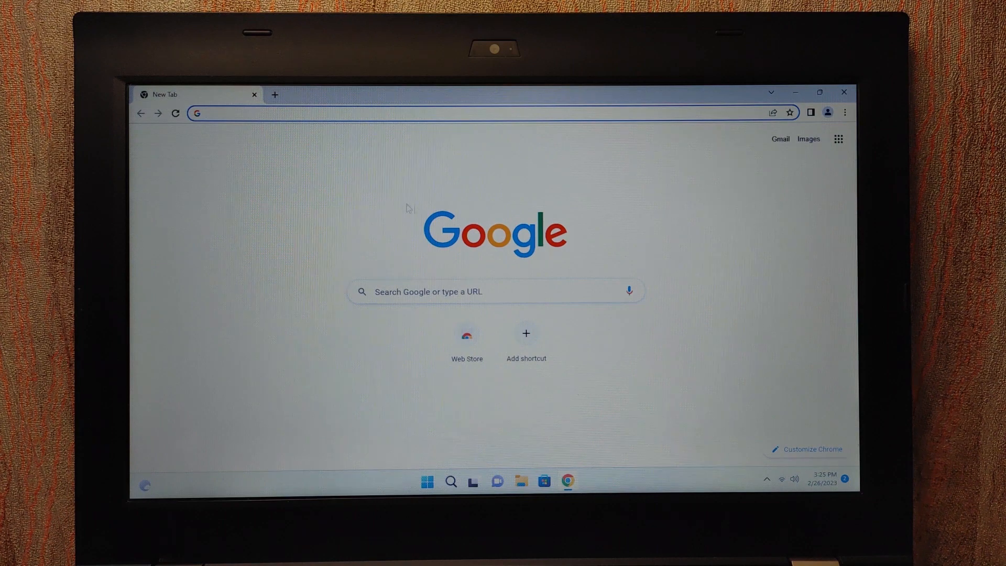
pyautogui.moveTo(258, 143)
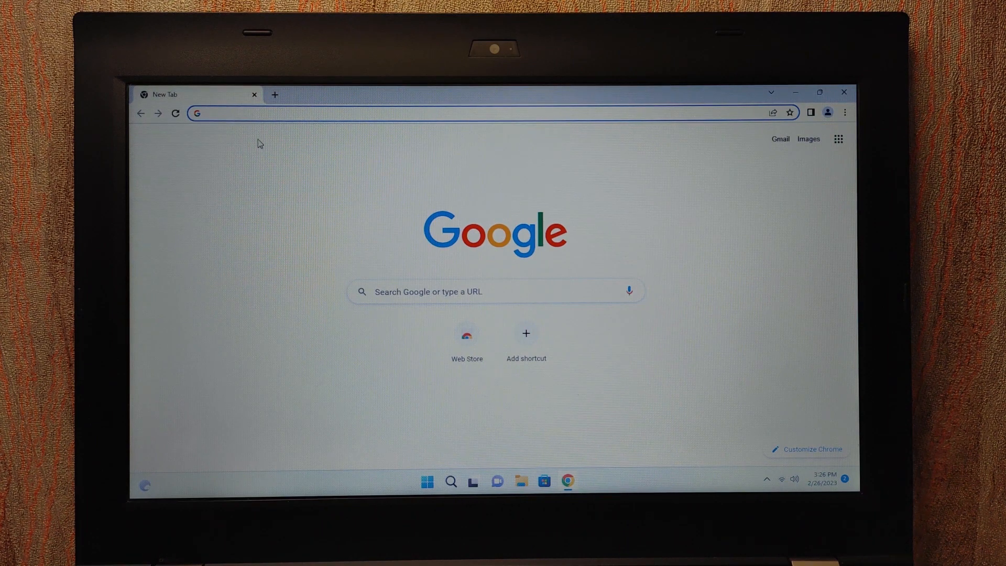
pyautogui.click(274, 94)
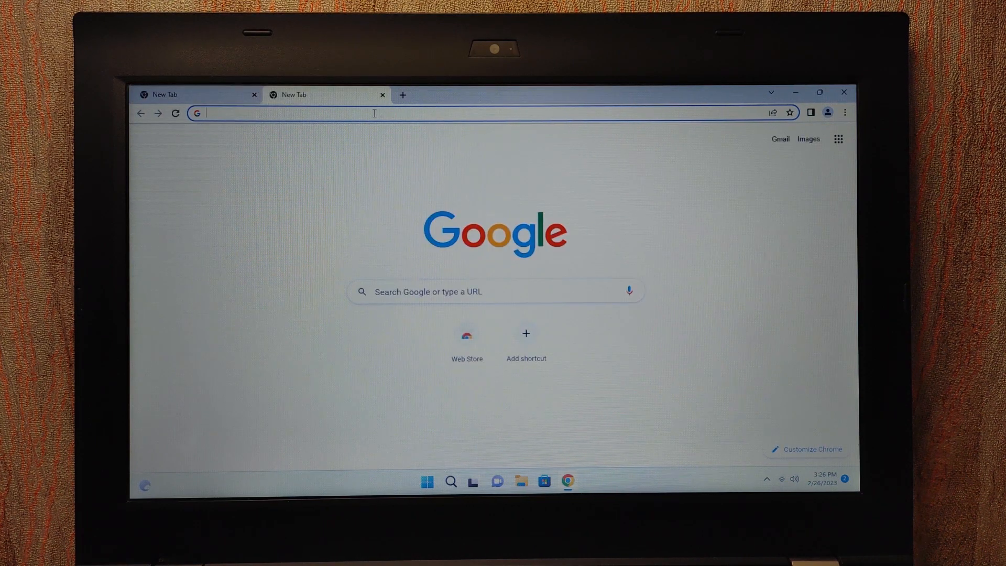
pyautogui.click(843, 92)
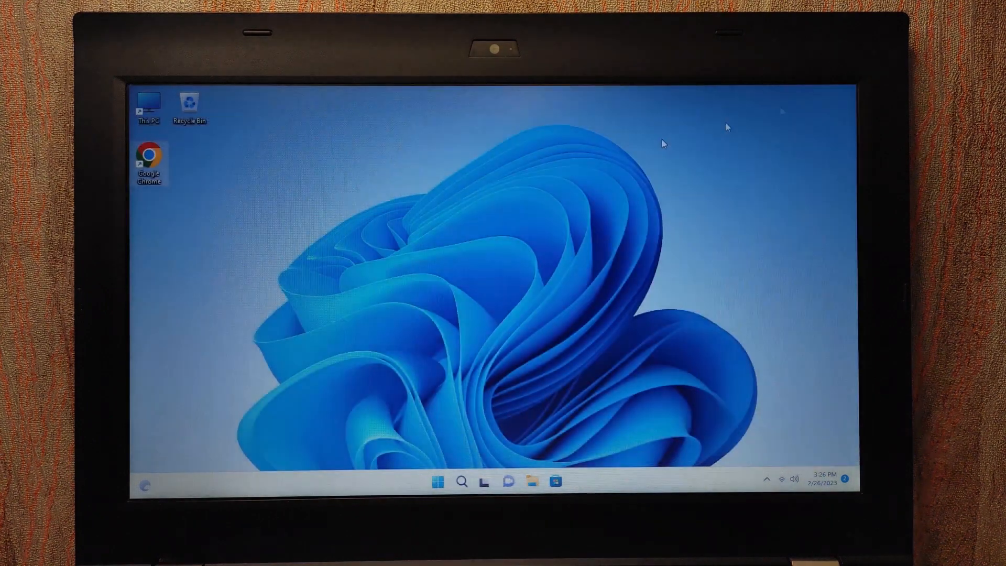
# Relaunch and close Chrome to time startup, then open Task Manager via Ctrl+Alt+Del.
pyautogui.doubleClick(148, 156)
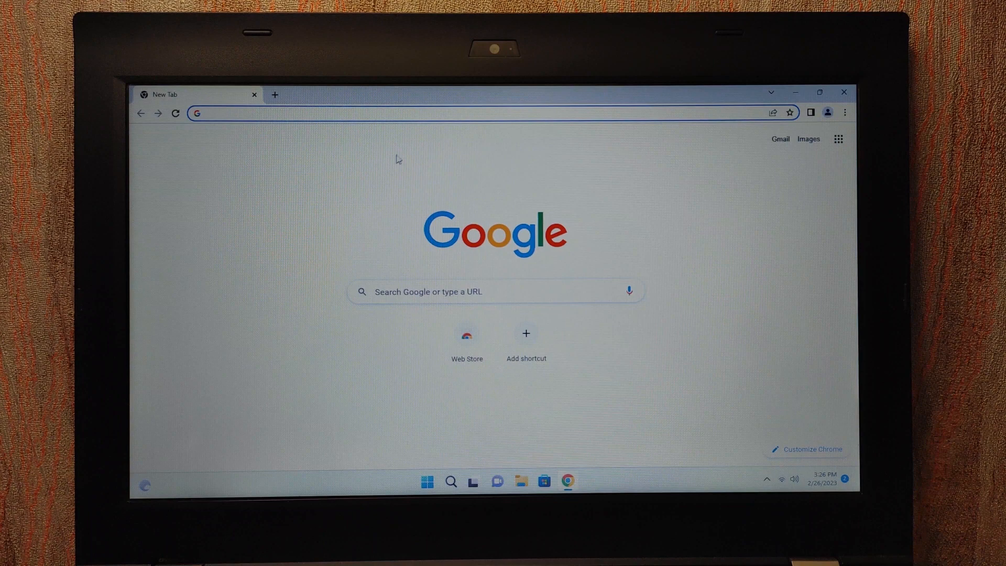
pyautogui.moveTo(256, 172)
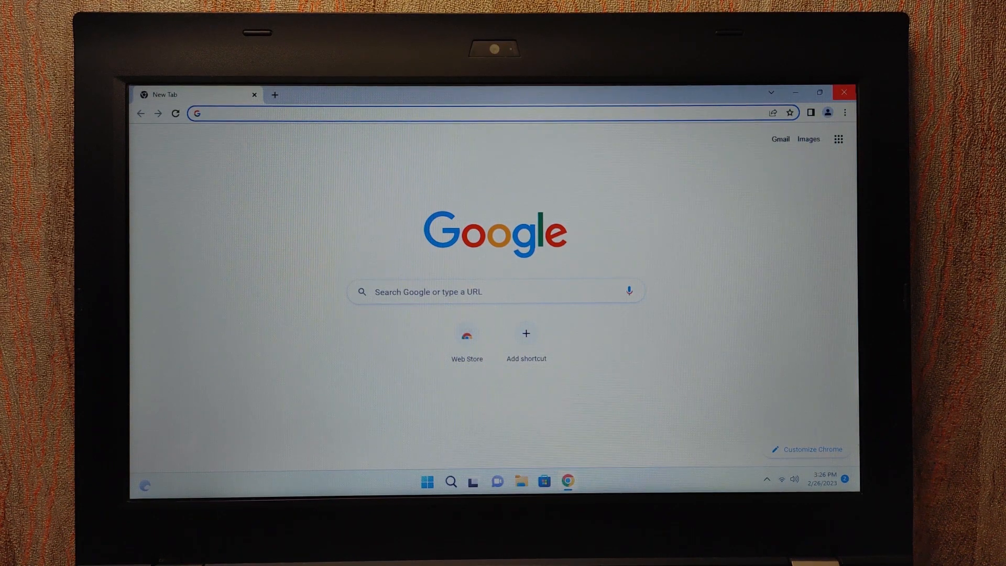
pyautogui.click(843, 92)
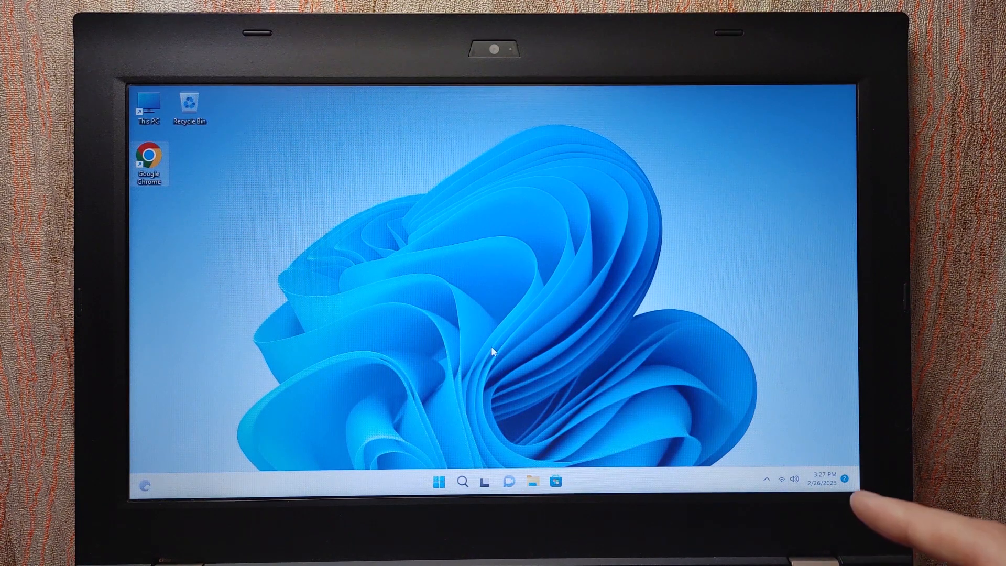
pyautogui.press('Ctrl+Alt+Delete')
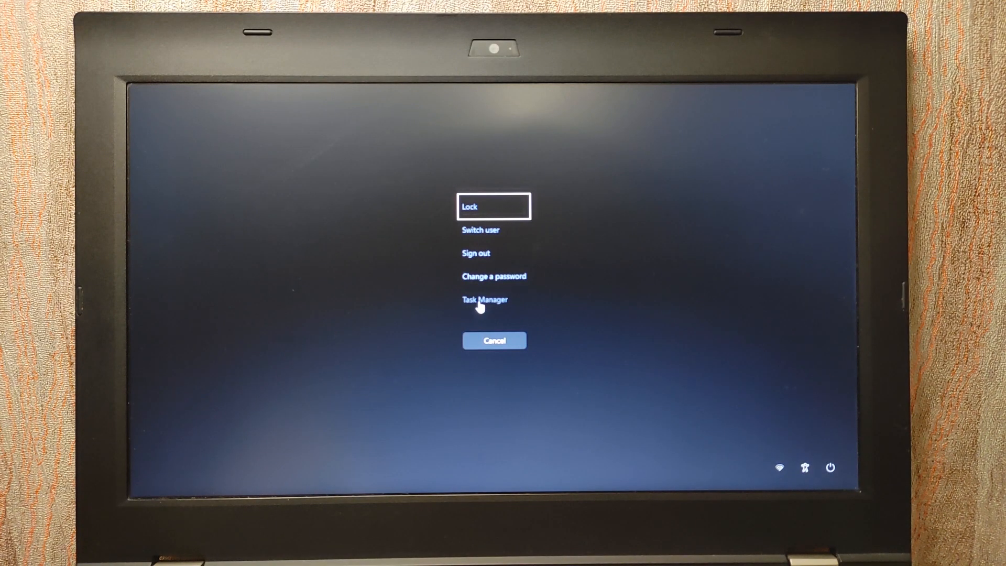
pyautogui.click(484, 299)
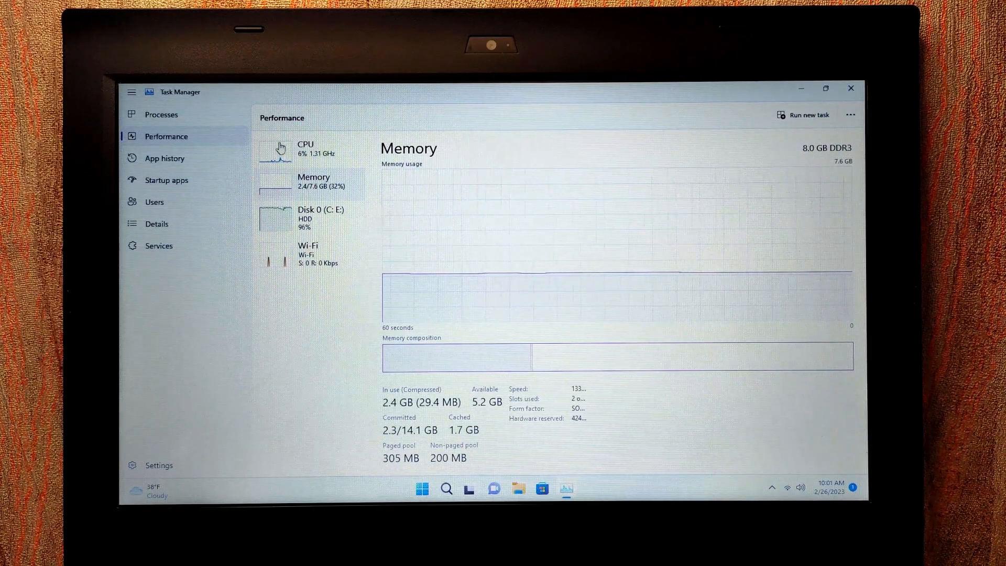
# View CPU usage details in Task Manager, then bring up the Start menu for shutdown.
pyautogui.click(824, 88)
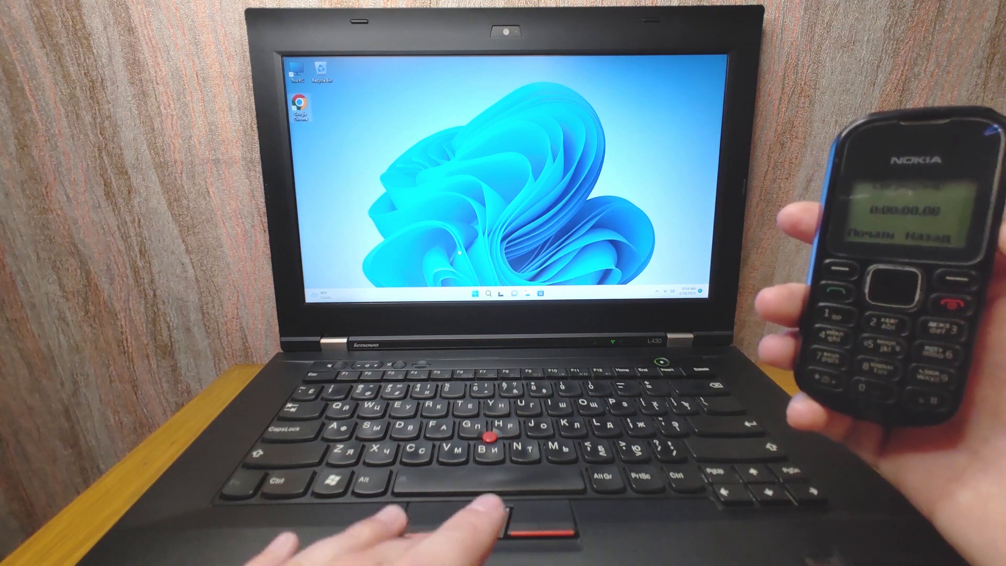
pyautogui.click(473, 294)
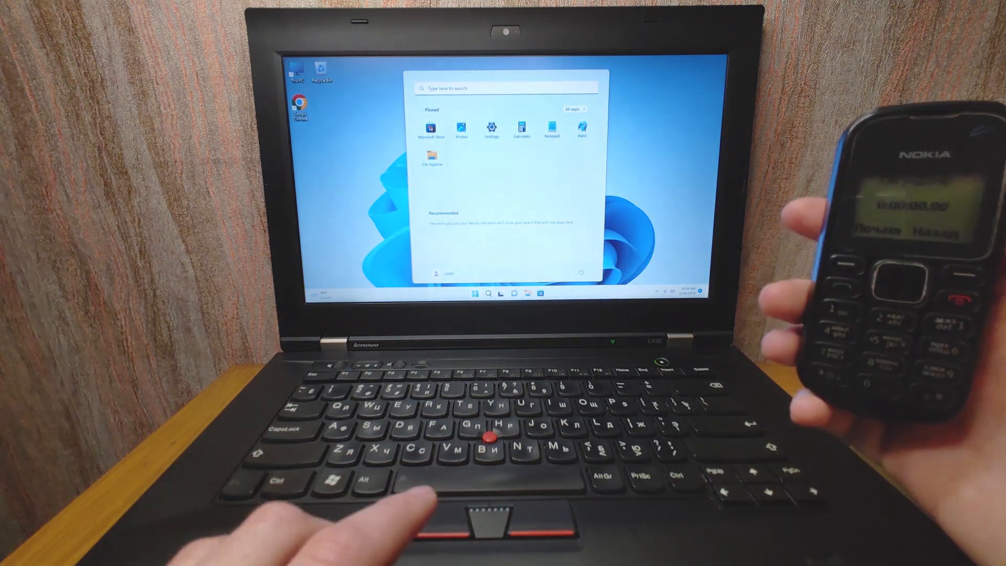